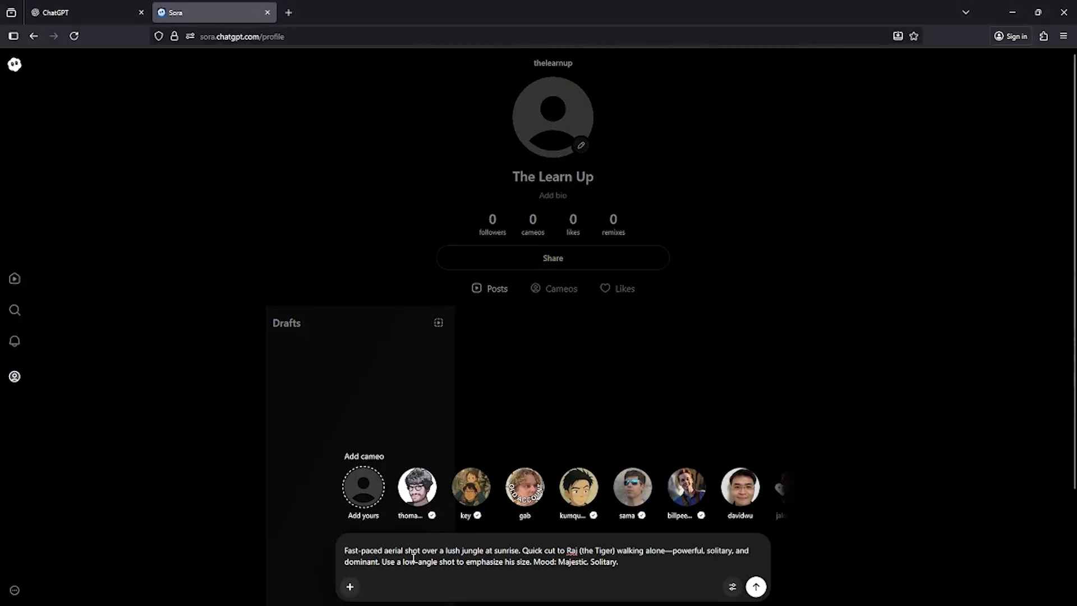
- Save the username thelearnup in onboarding and dismiss the Welcome to Sora dialog
left_click(733, 586)
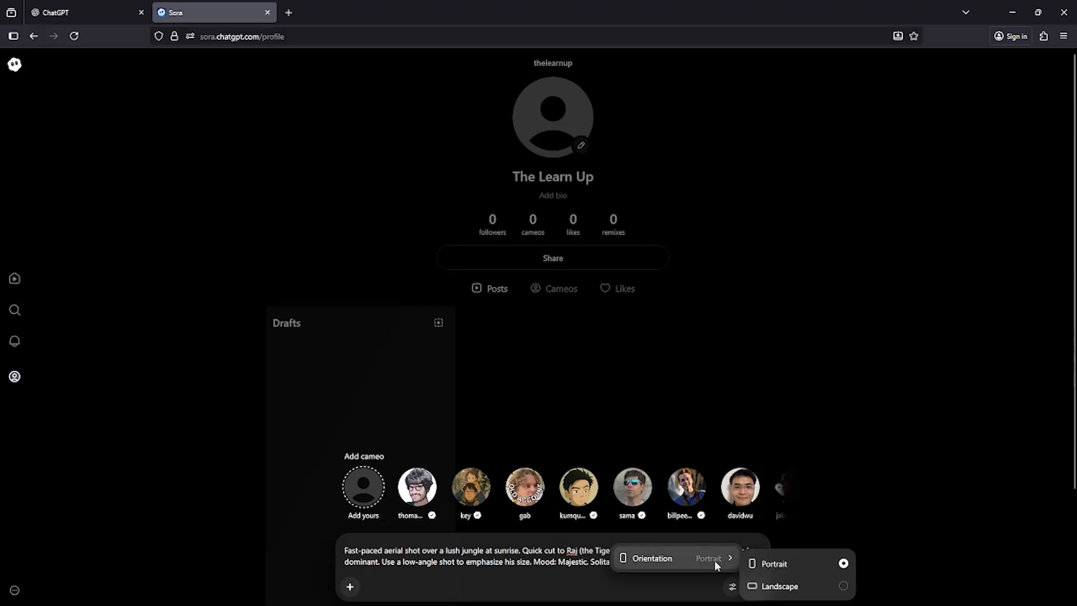
left_click(755, 587)
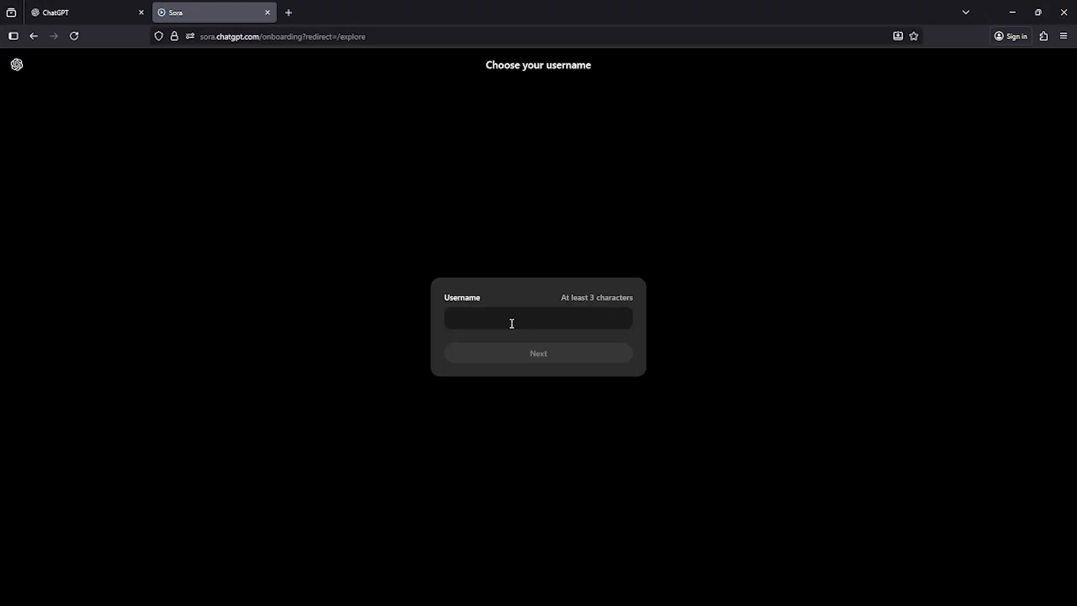
left_click(537, 318)
type("thelearnup")
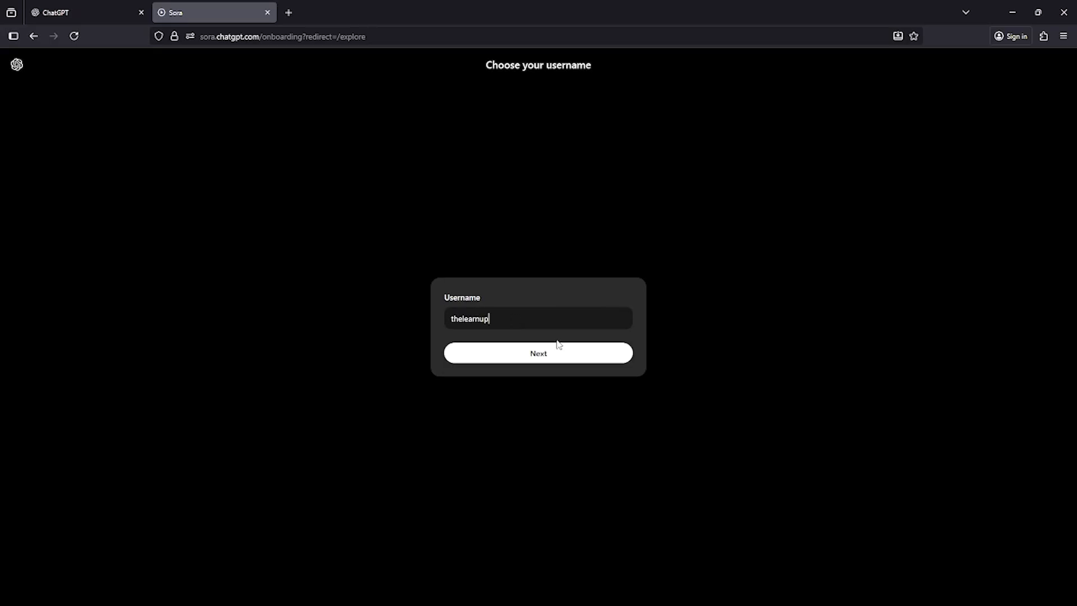
left_click(537, 354)
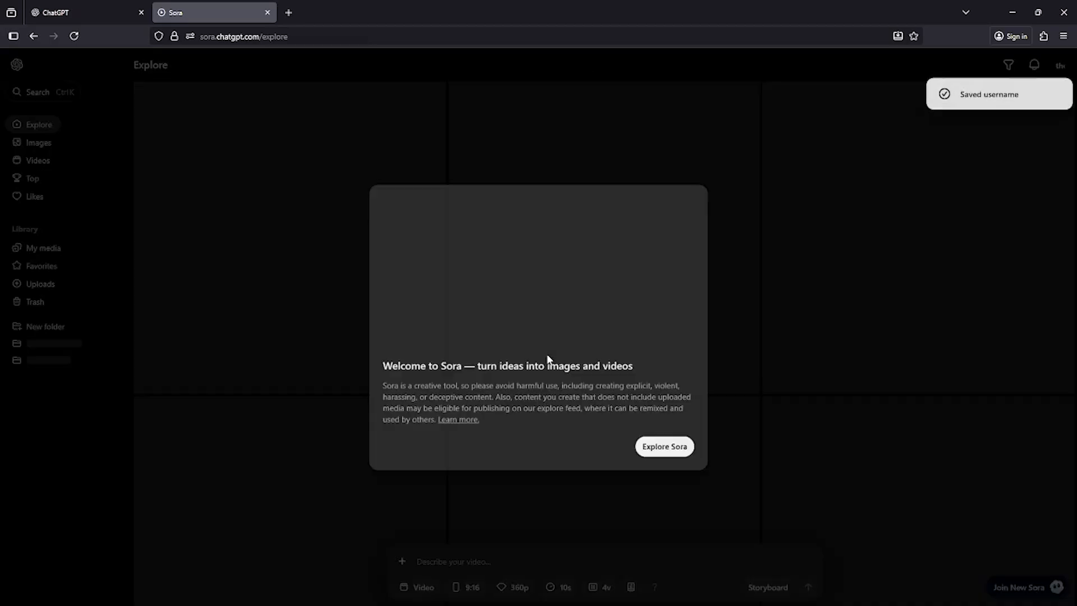
left_click(663, 447)
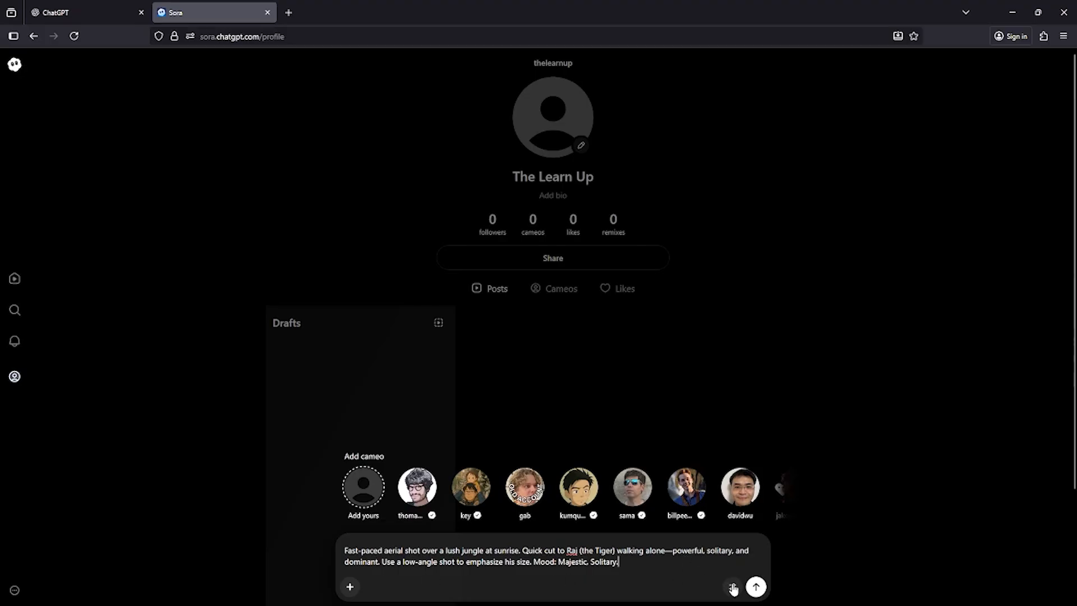
- Submit the jungle-at-sunrise and Raj the tiger prompt and watch the new draft start rendering
left_click(732, 588)
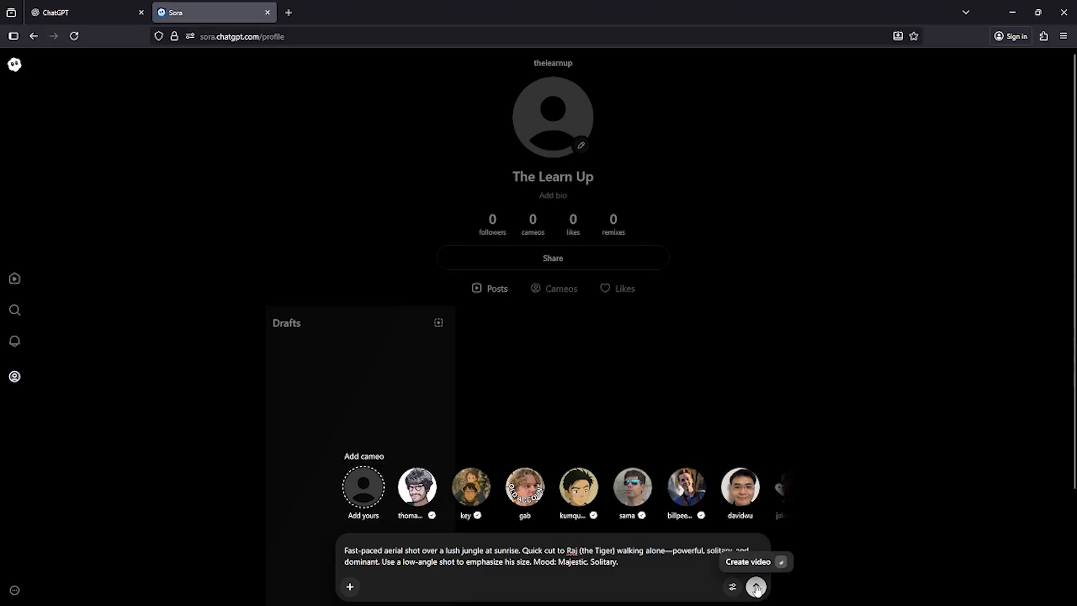
left_click(754, 587)
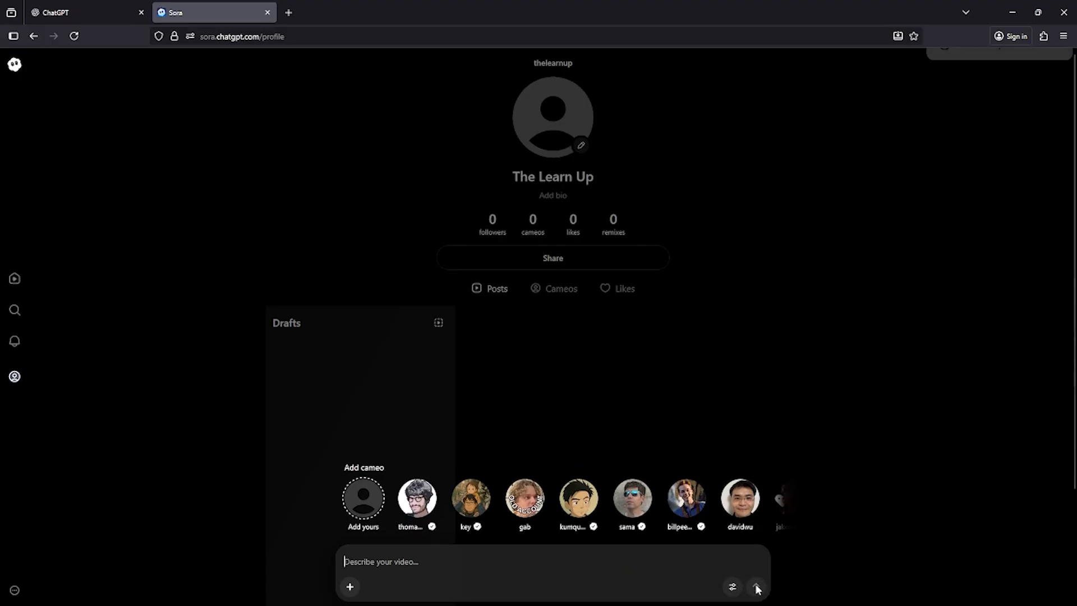
left_click(755, 587)
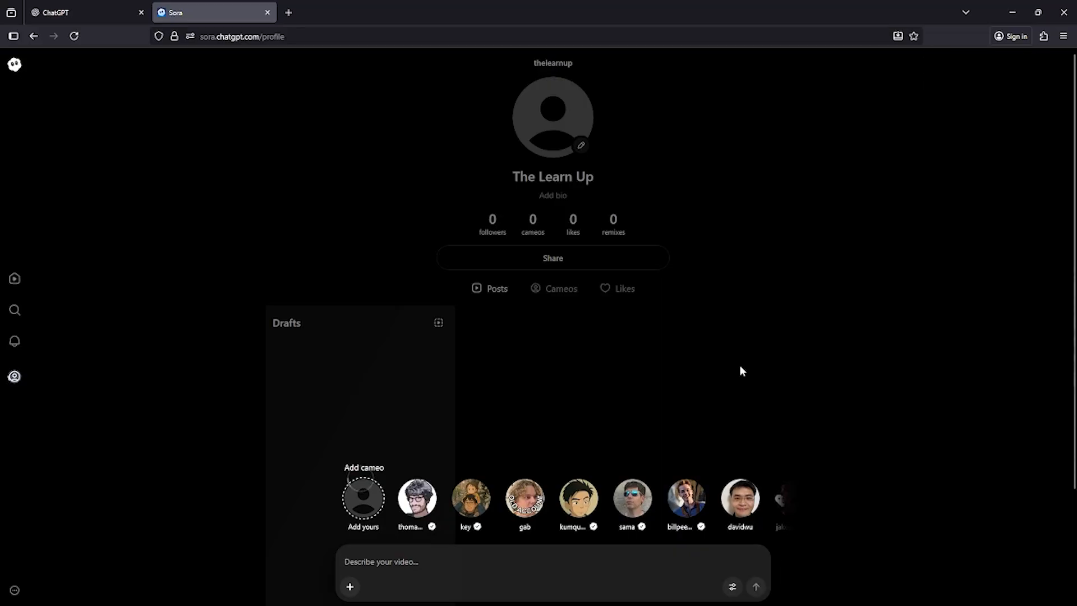
scroll("down", 3)
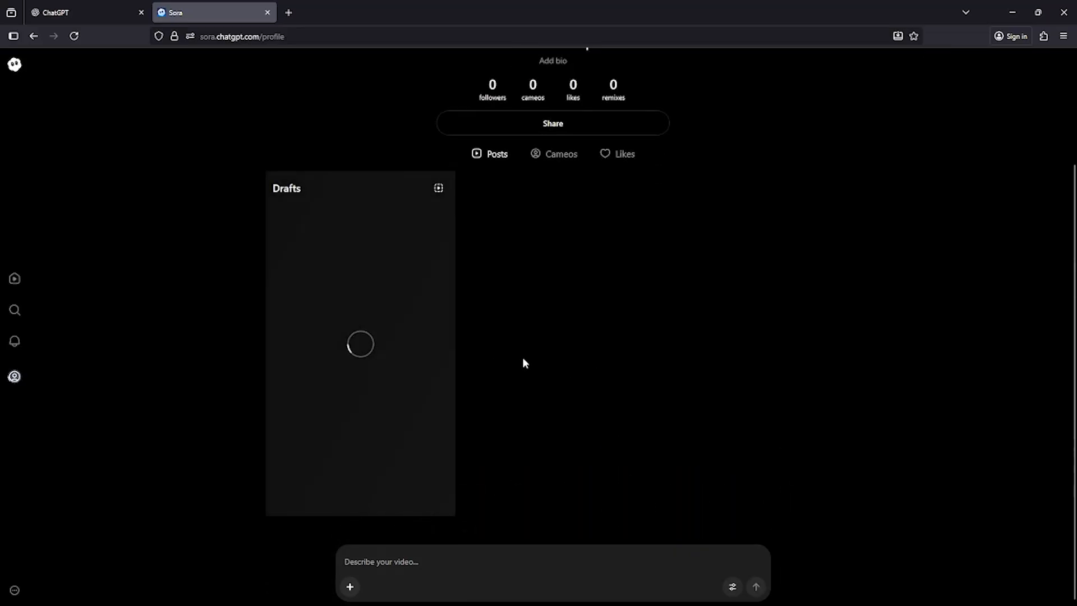
mouse_move(680, 441)
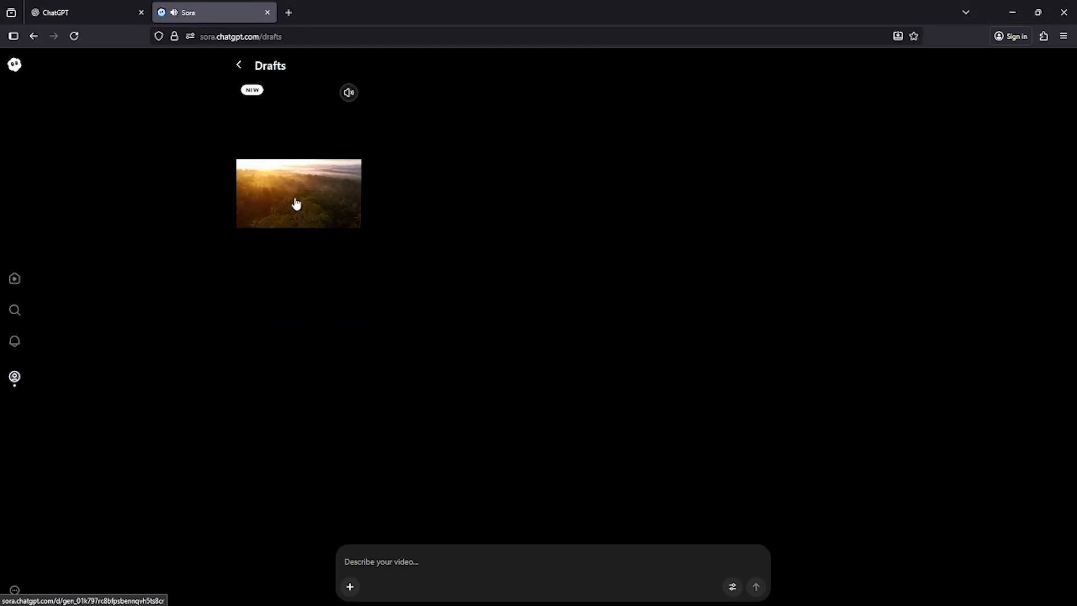
- View the finished jungle-and-tiger draft, pause playback, and return to the prompt page
left_click(299, 192)
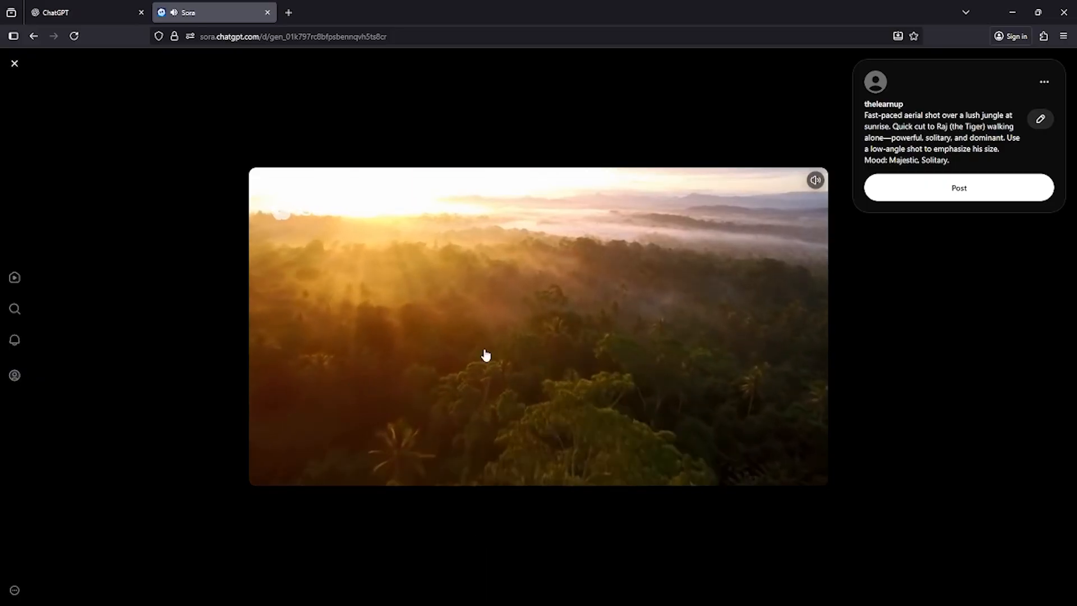
left_click(485, 356)
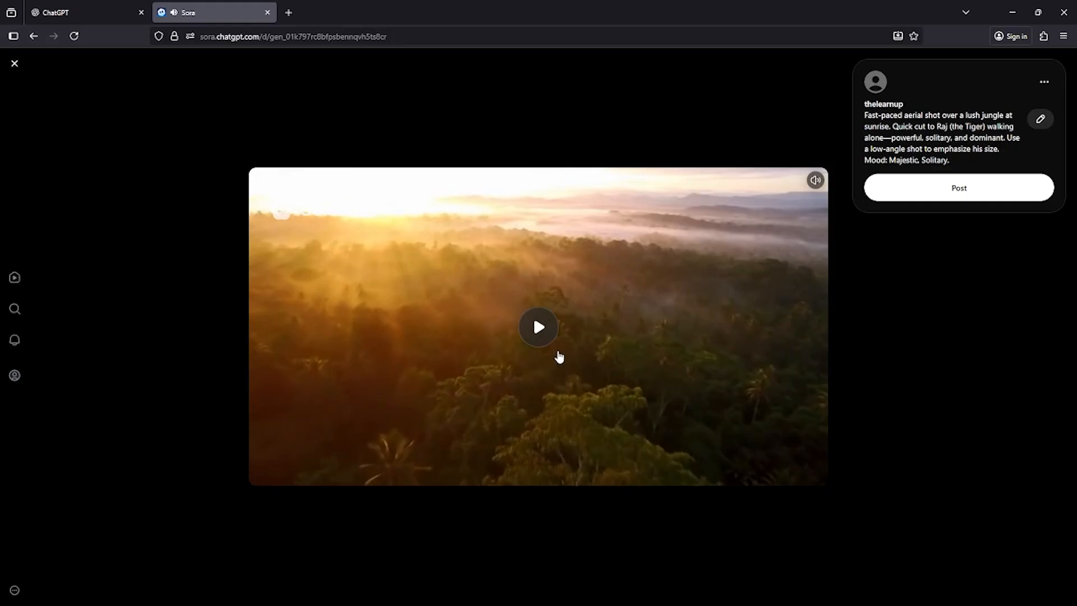
mouse_move(480, 472)
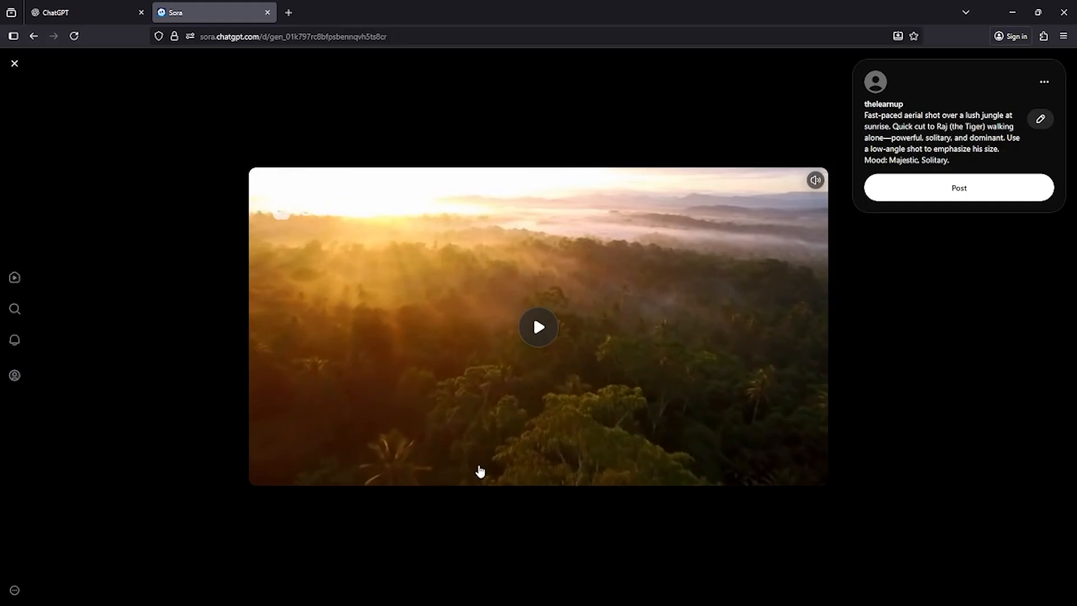
left_click(14, 63)
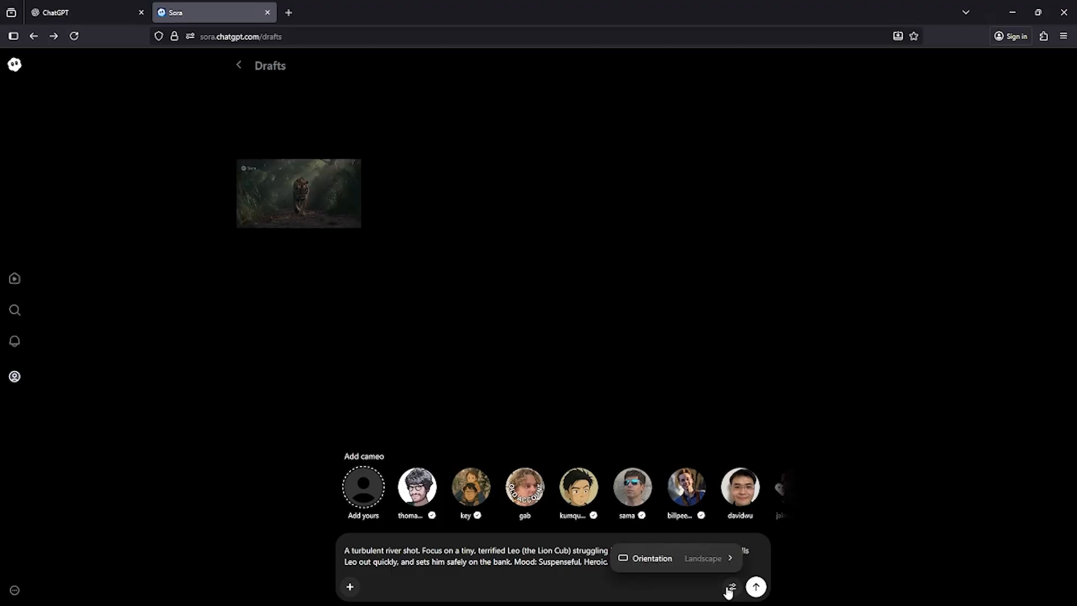
- Submit the landscape prompt of Raj rescuing Leo the lion cub from the river
left_click(755, 587)
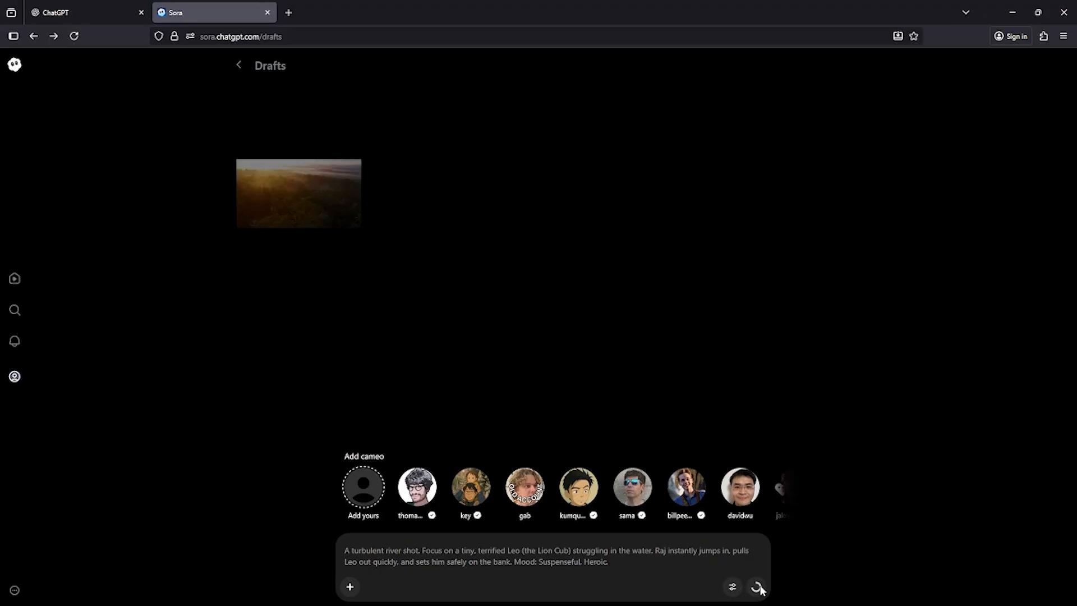
left_click(755, 587)
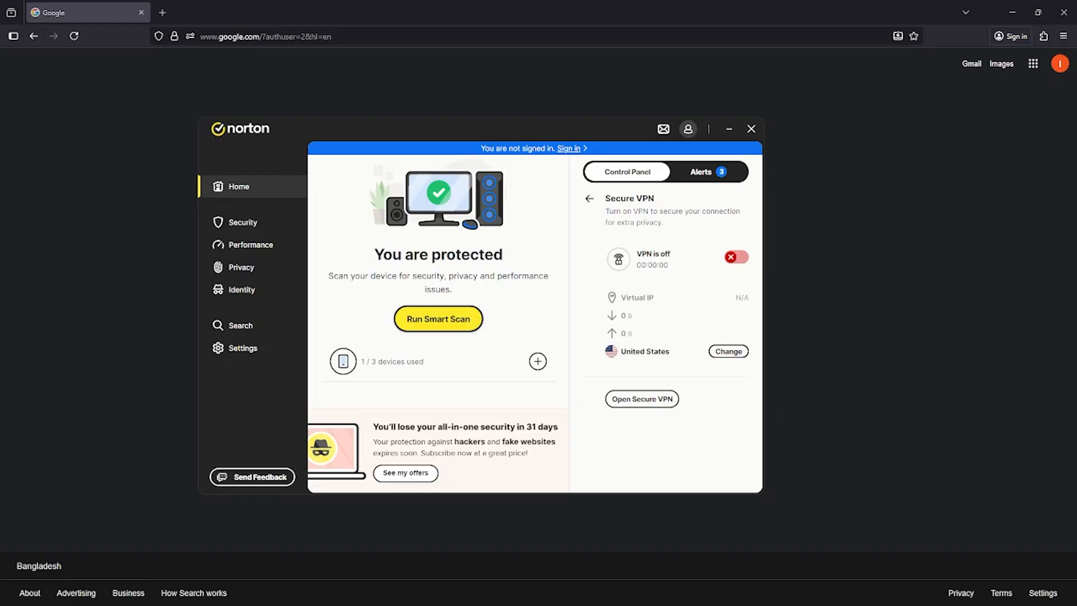
mouse_move(586, 336)
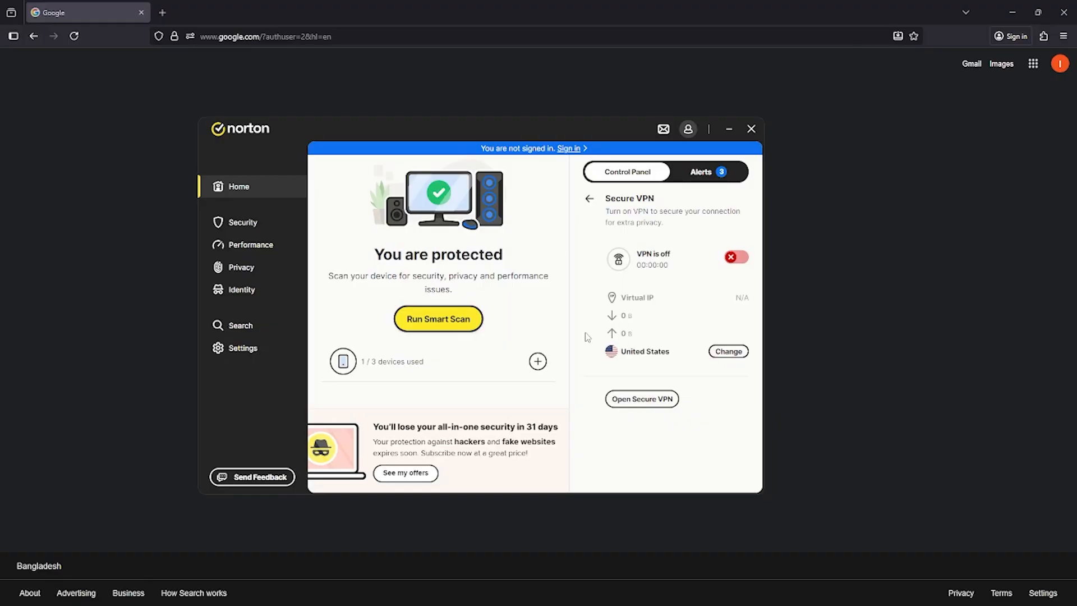
- Switch the Norton Secure VPN location to United States and let it connect
left_click(727, 351)
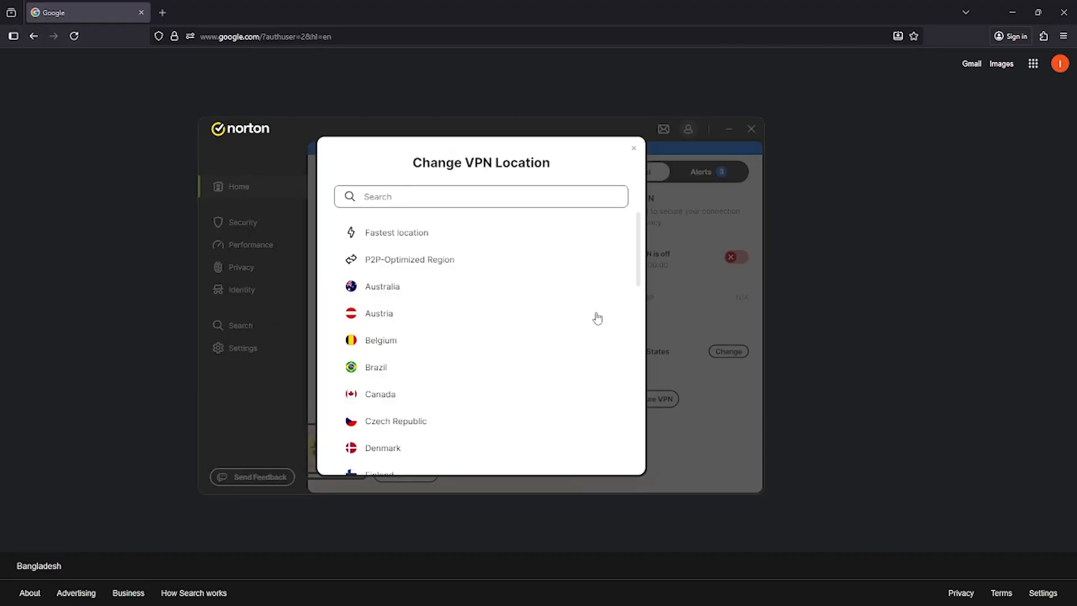
scroll("down", 3)
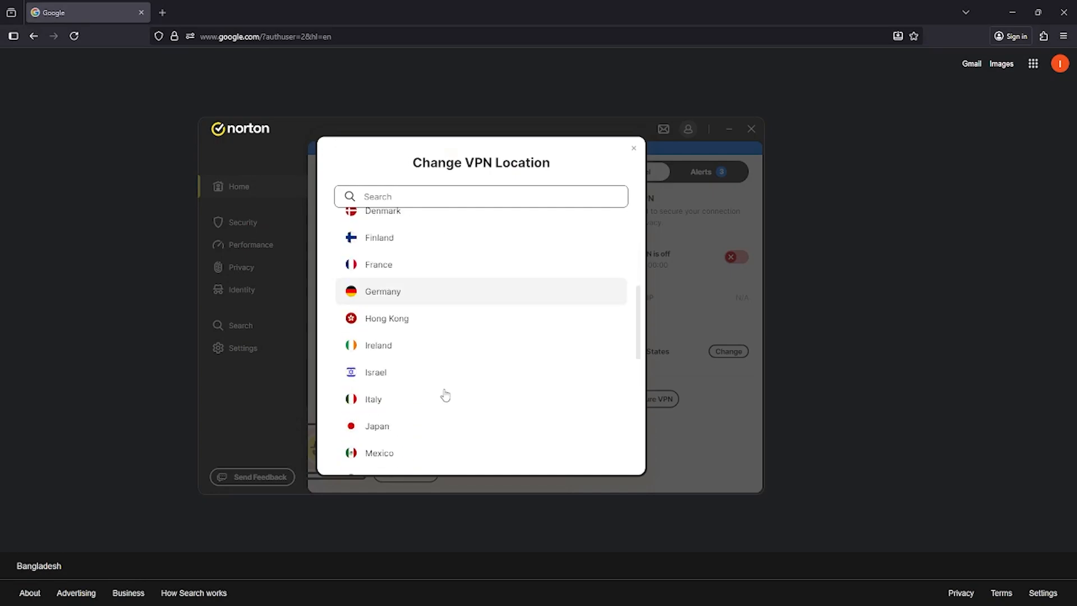
scroll("down", 3)
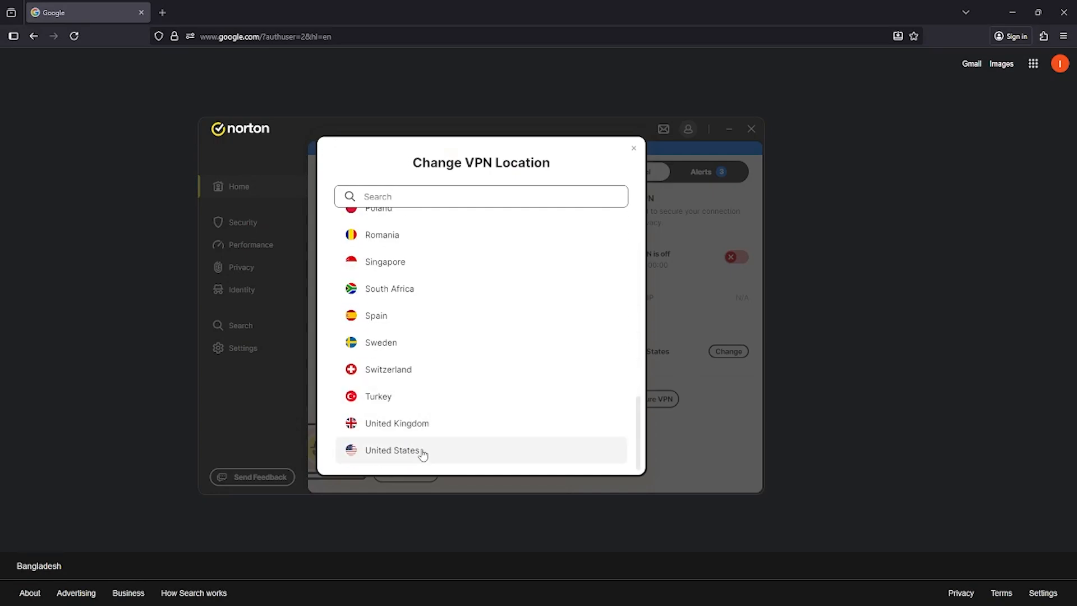
left_click(393, 449)
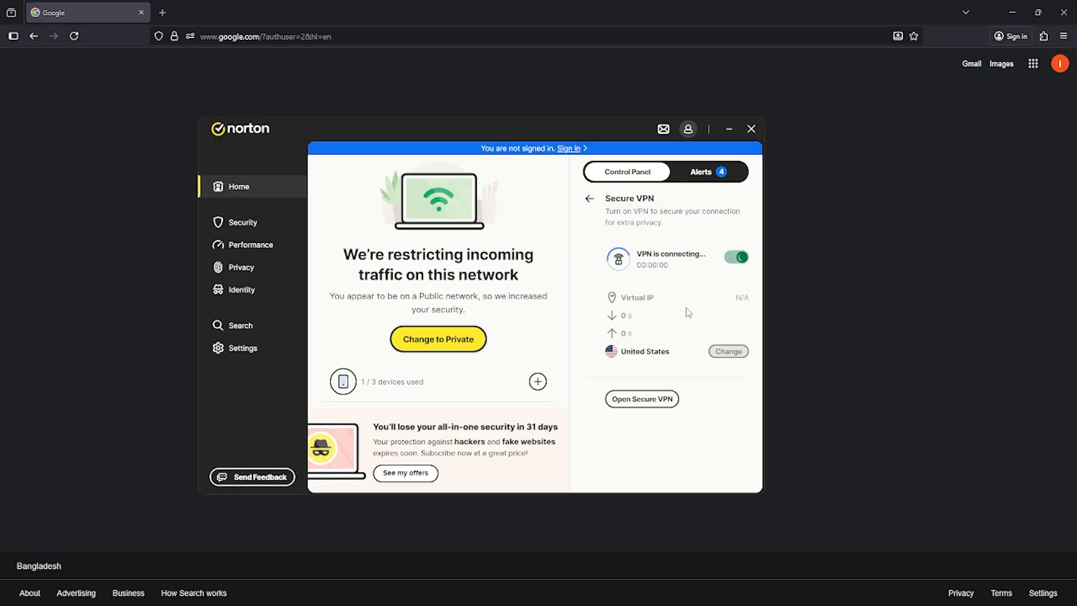
left_click(750, 127)
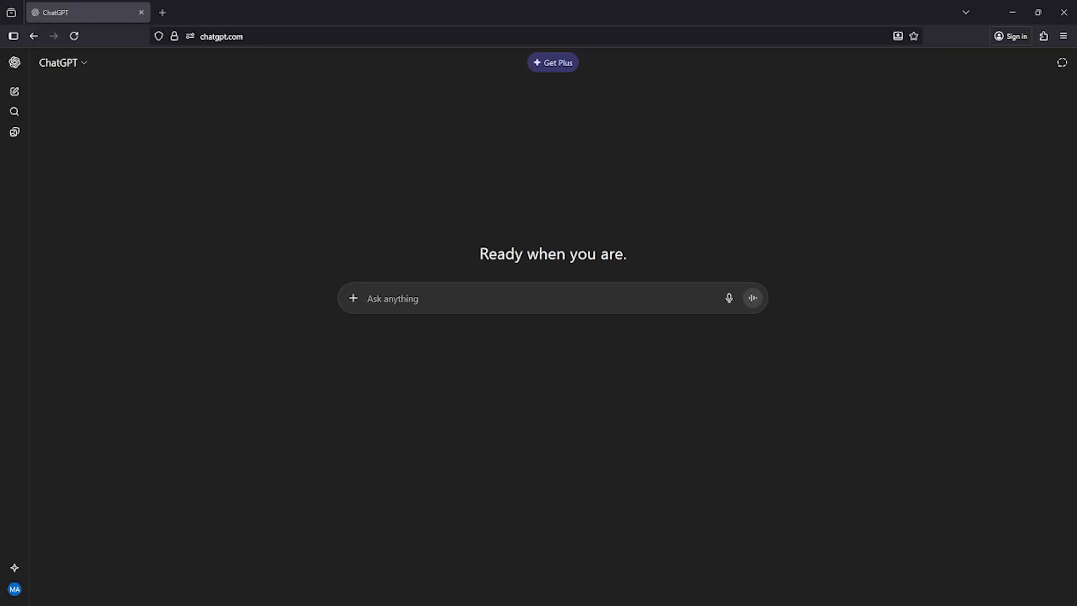
mouse_move(766, 267)
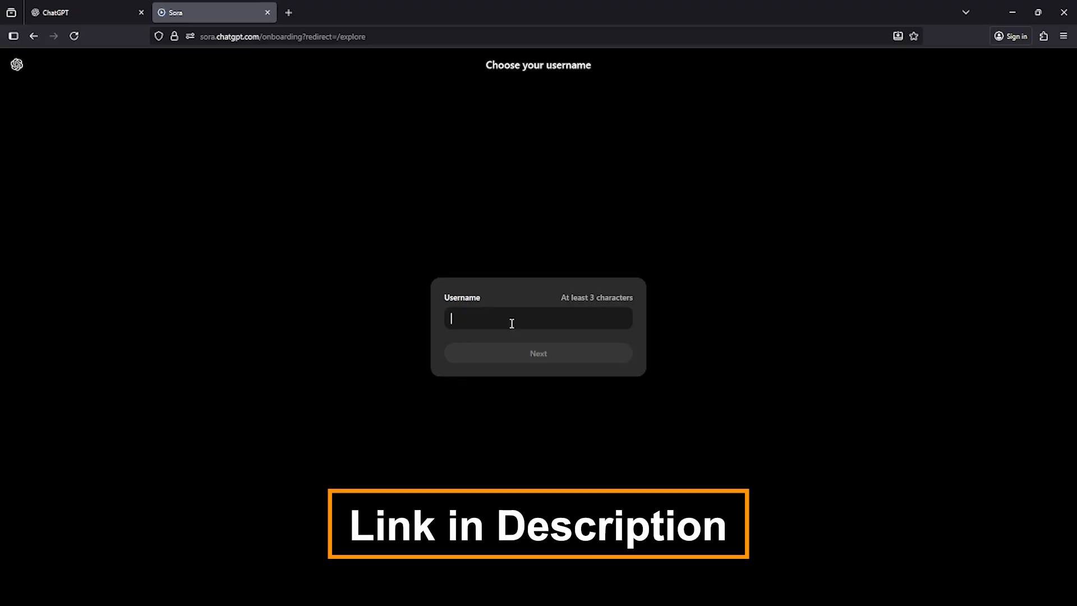
- Submit the username thelearnup and move on to the invite code field
type("T")
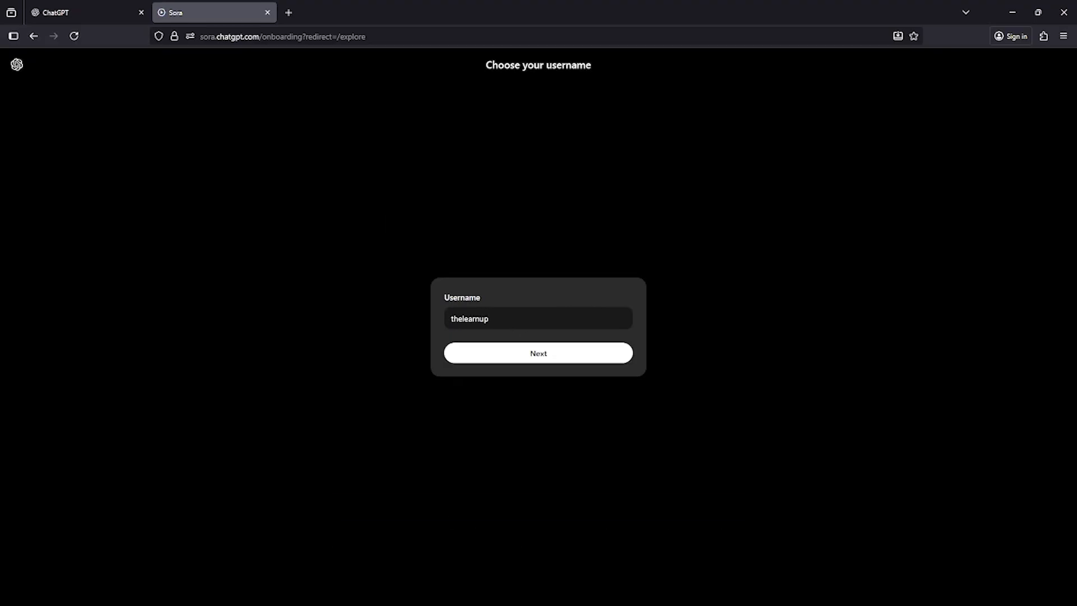
left_click(537, 352)
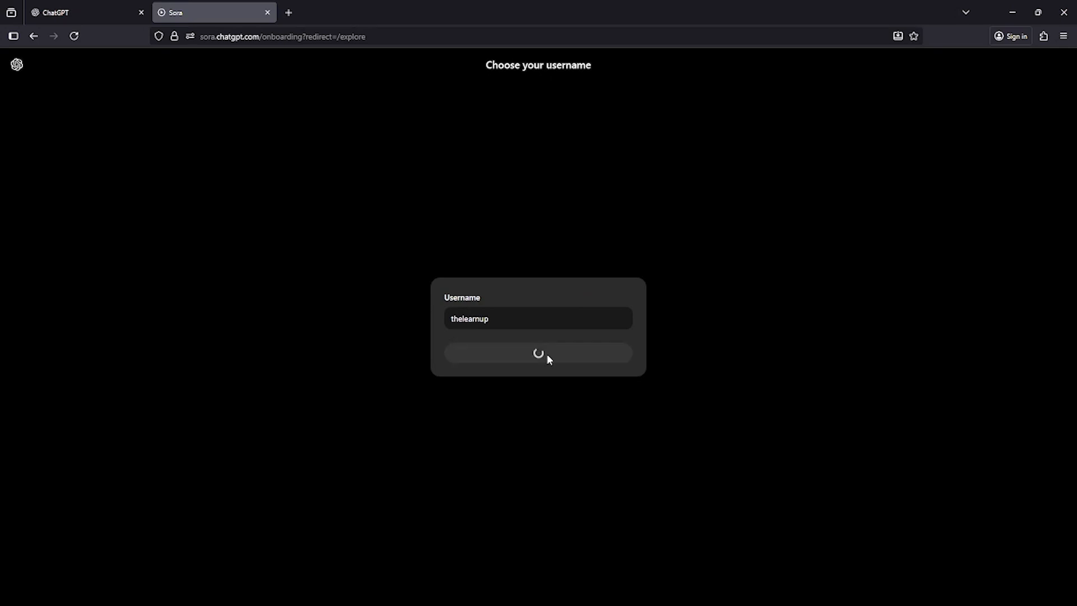
left_click(537, 352)
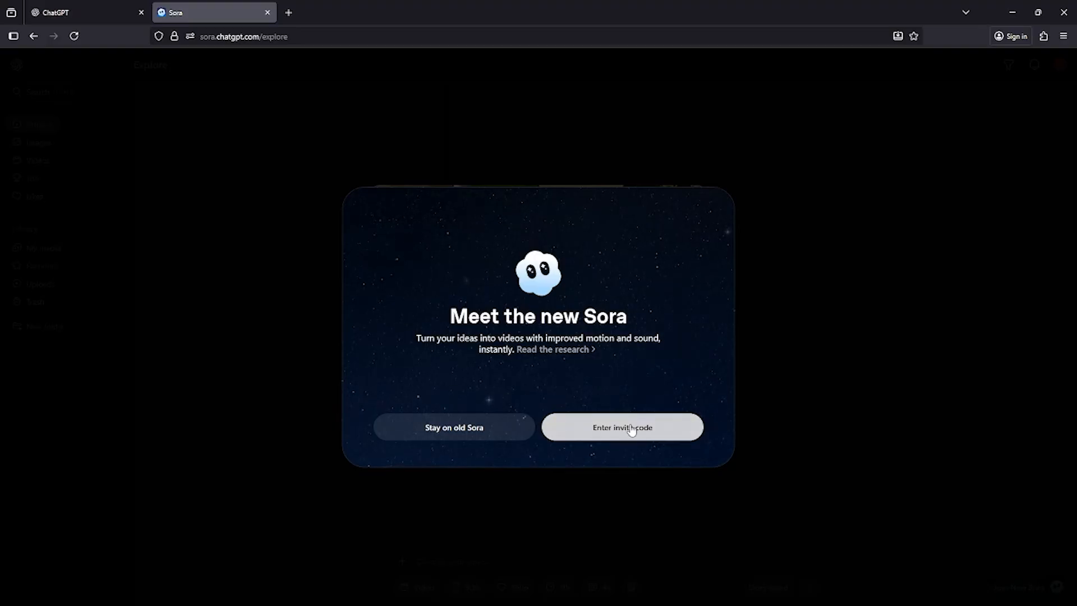
left_click(620, 426)
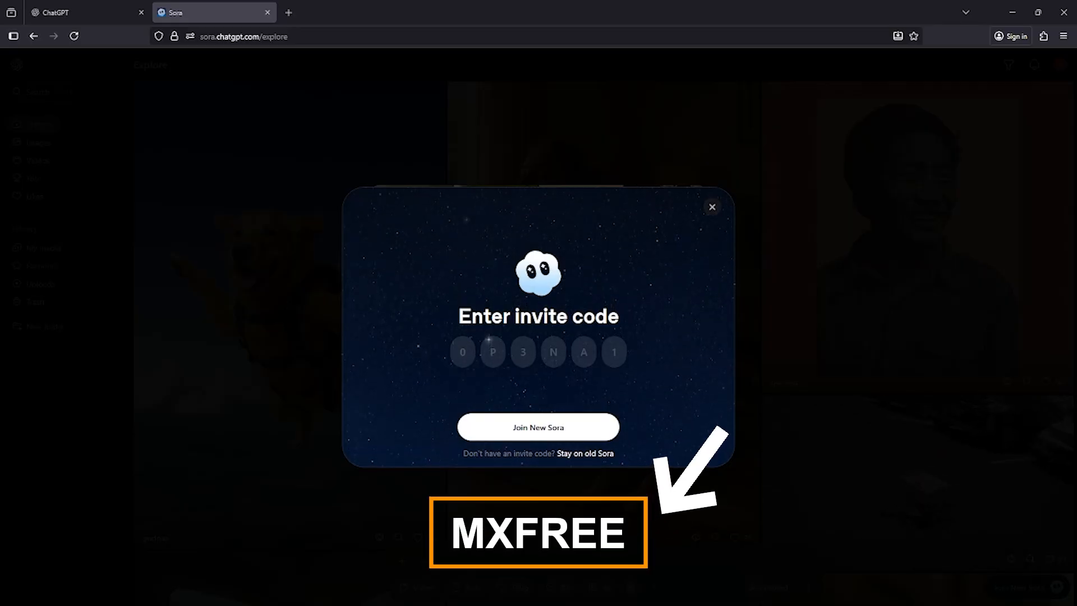
- Join the new Sora with invite code MXFREE and get started on the profile page
type("MXFREE")
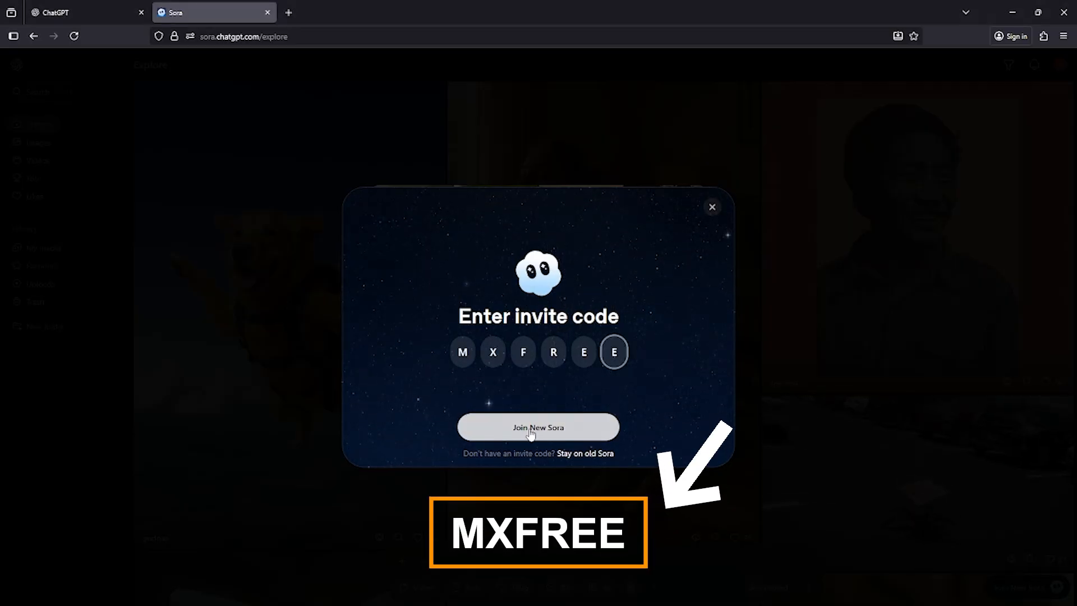
left_click(537, 426)
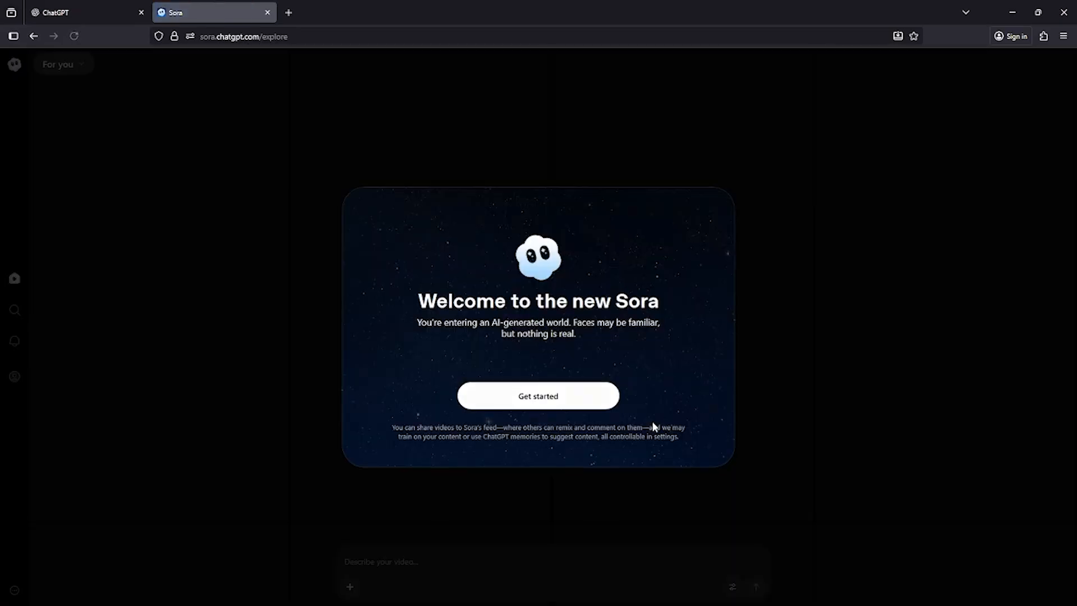
left_click(538, 396)
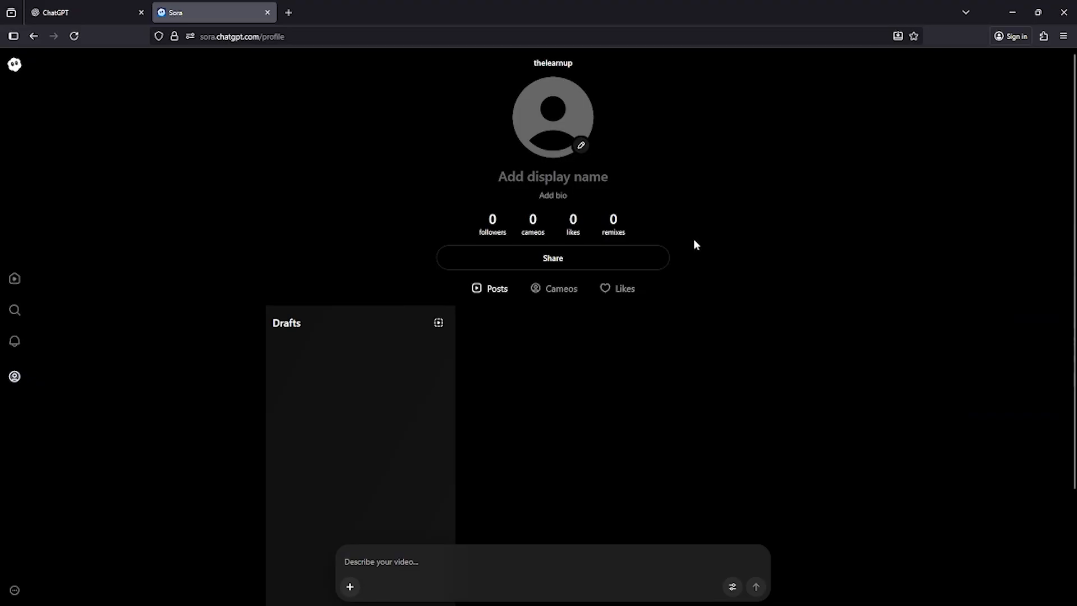
- Set the profile display name to The Learn Up
left_click(551, 177)
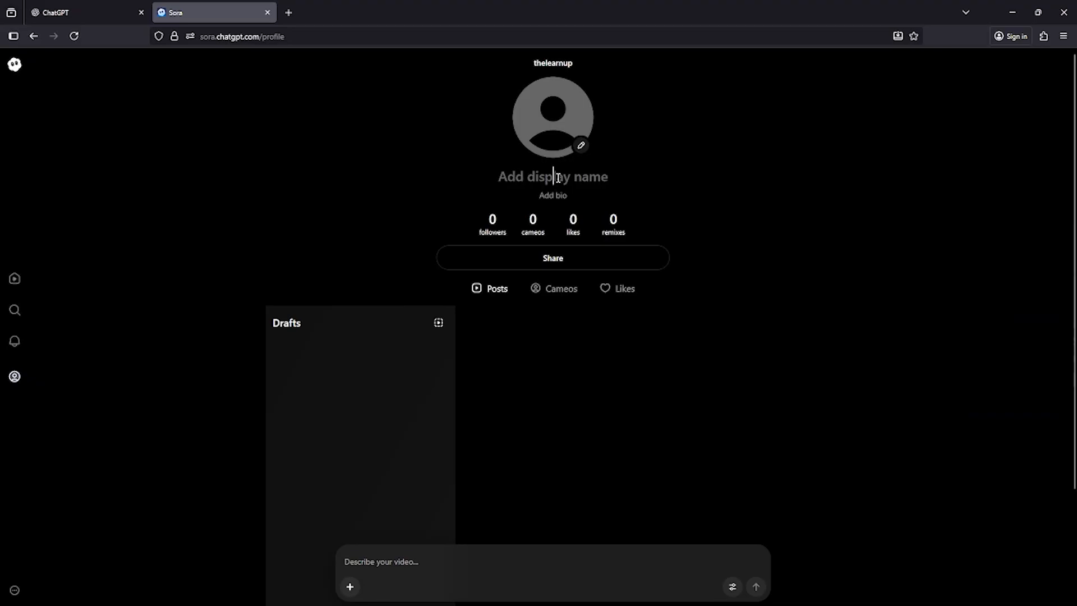
type("The Learn Up")
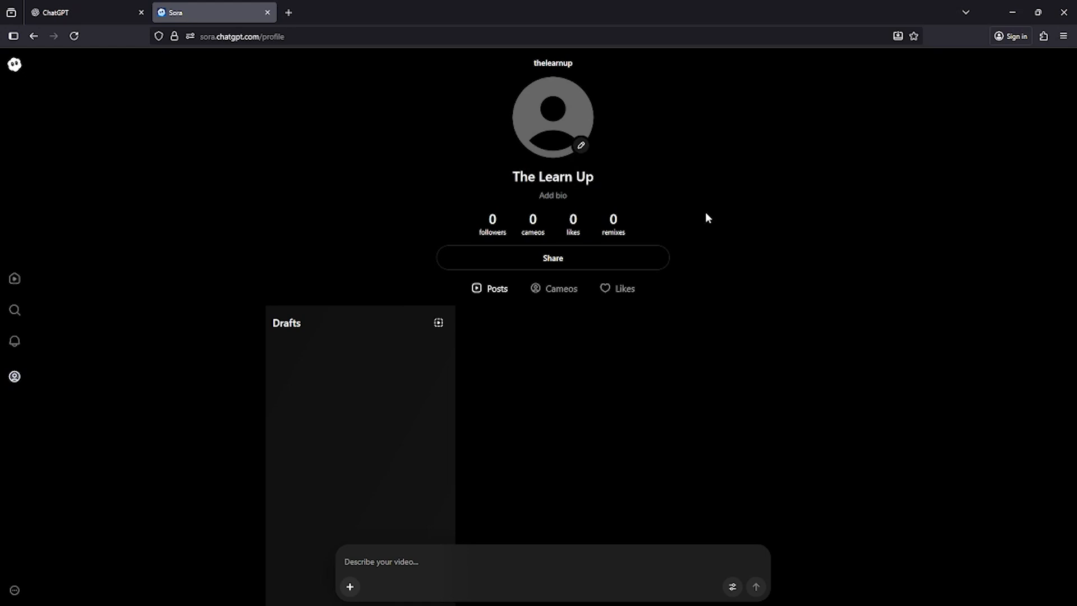
left_click(552, 195)
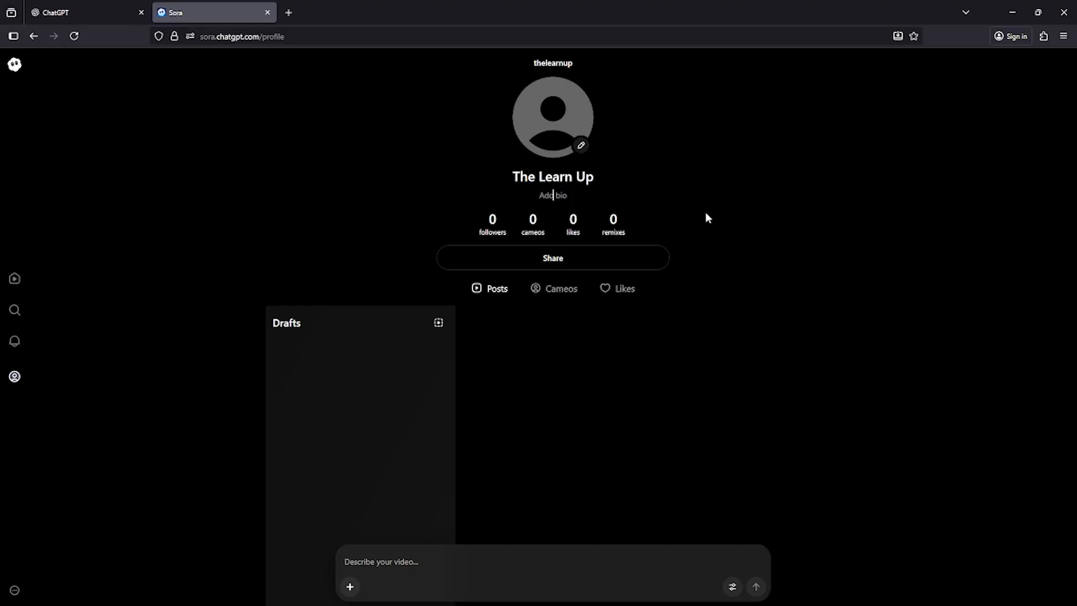
mouse_move(329, 371)
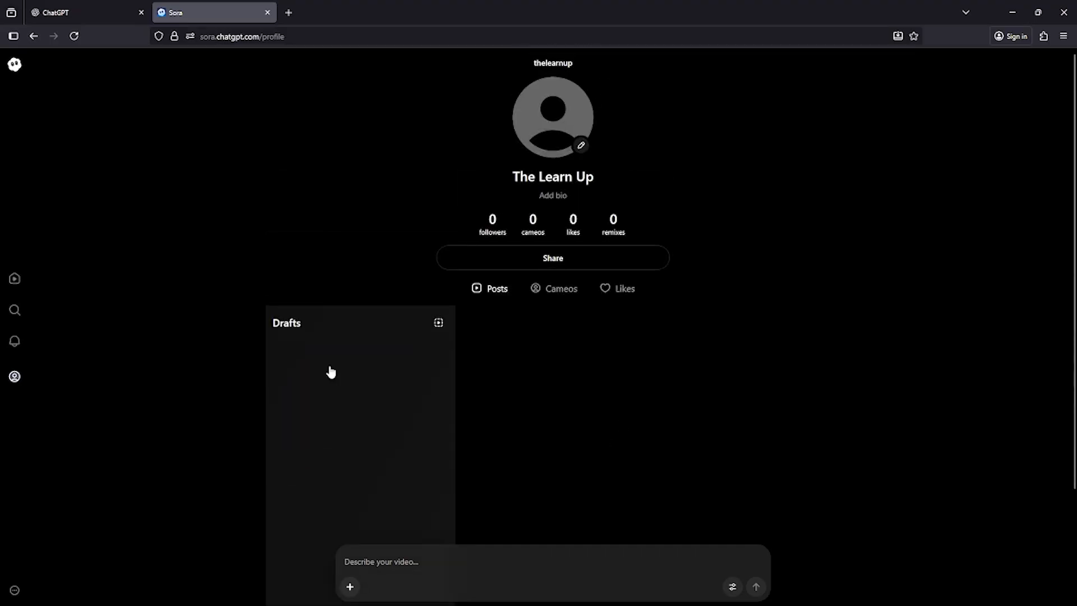